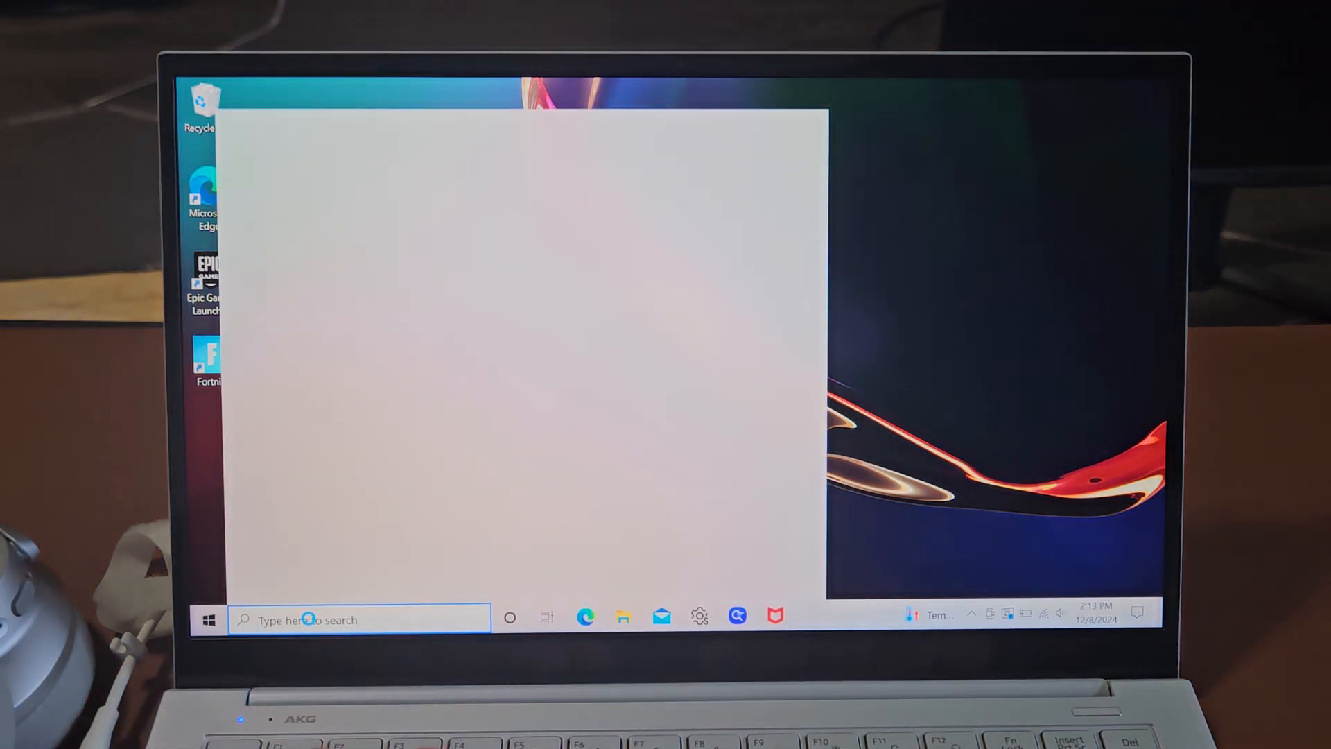
text(blue)
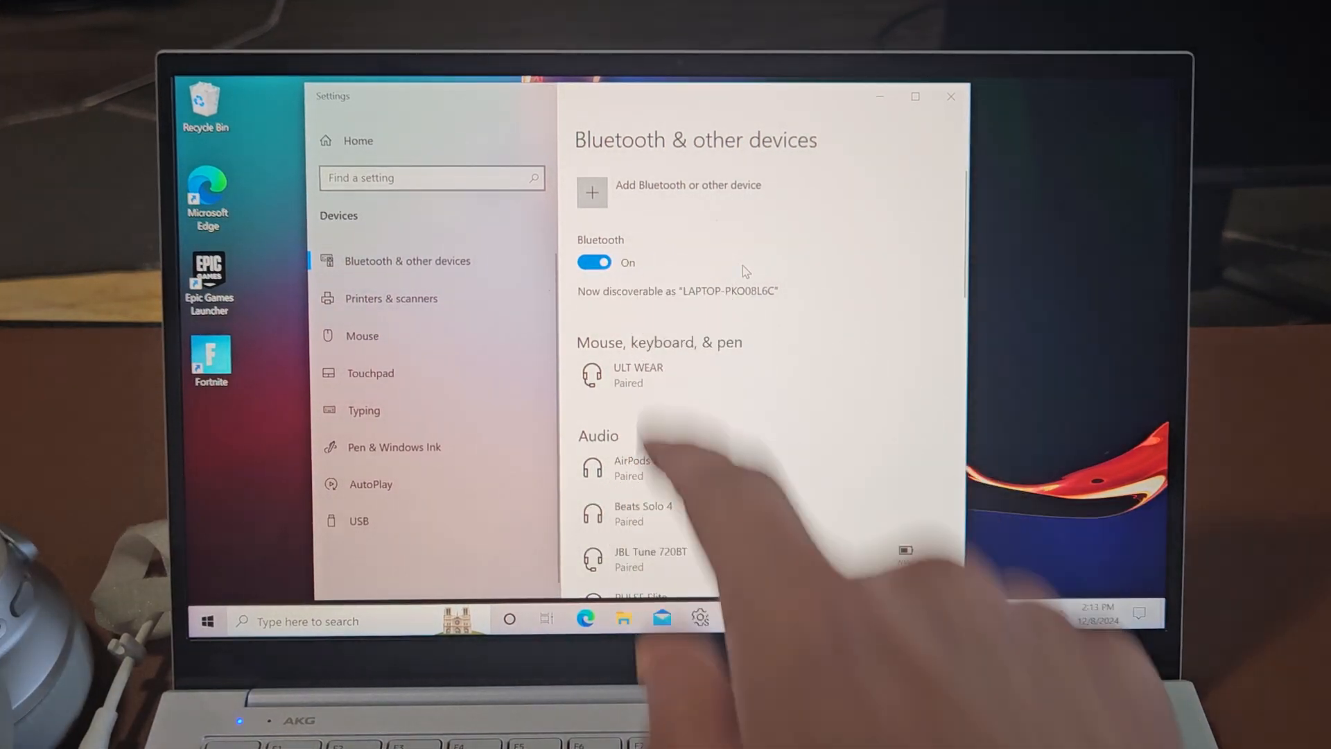
scroll(down, 3)
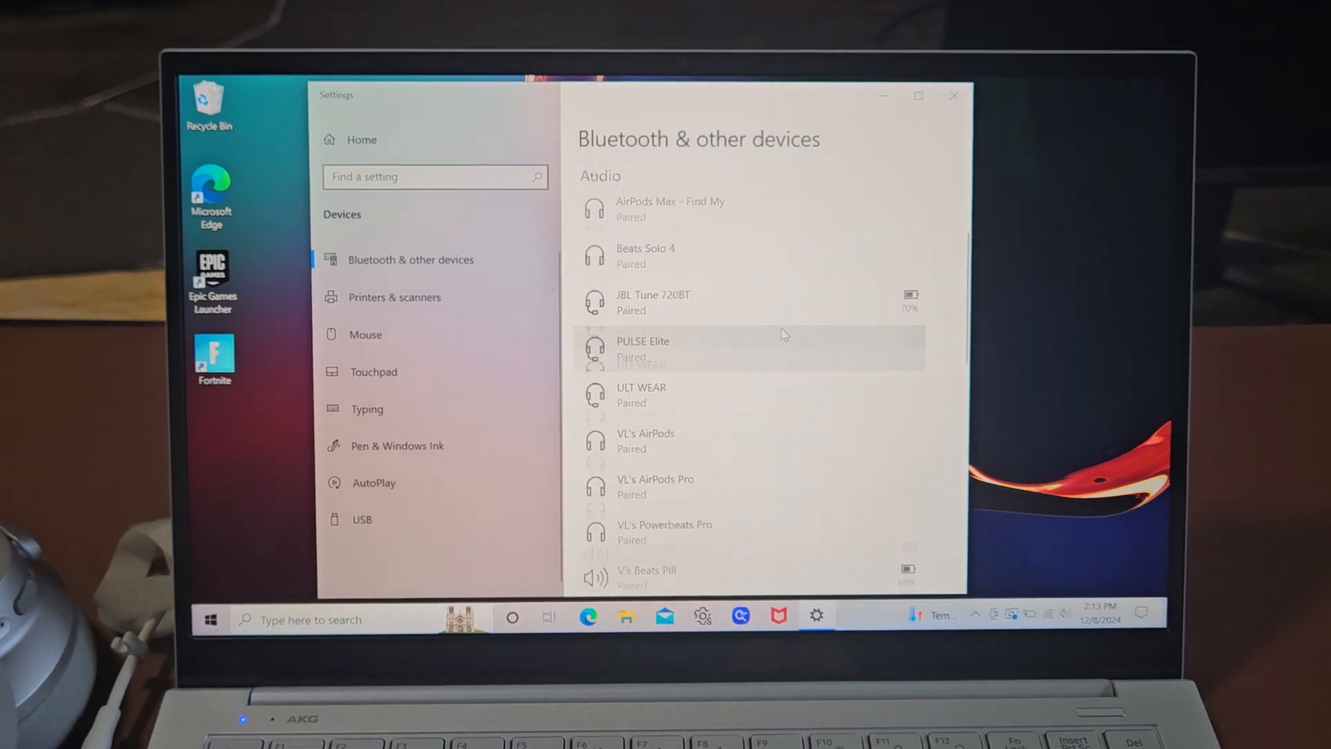